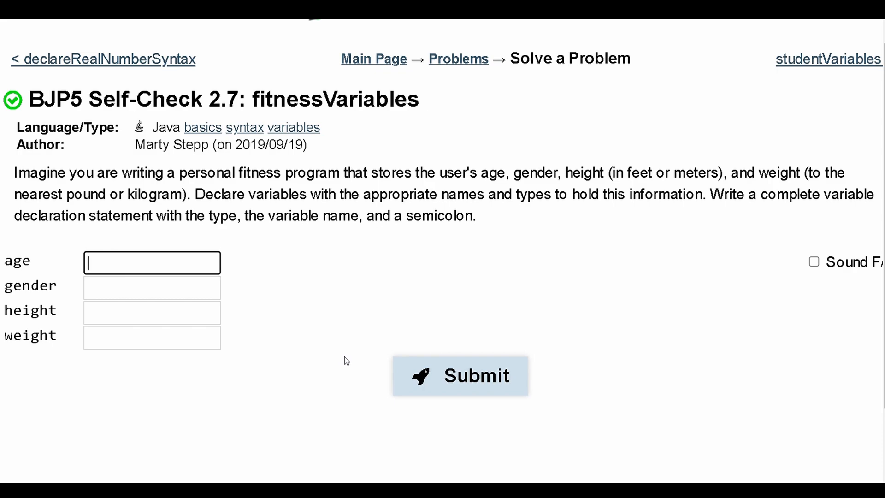
pyautogui.moveTo(185, 313)
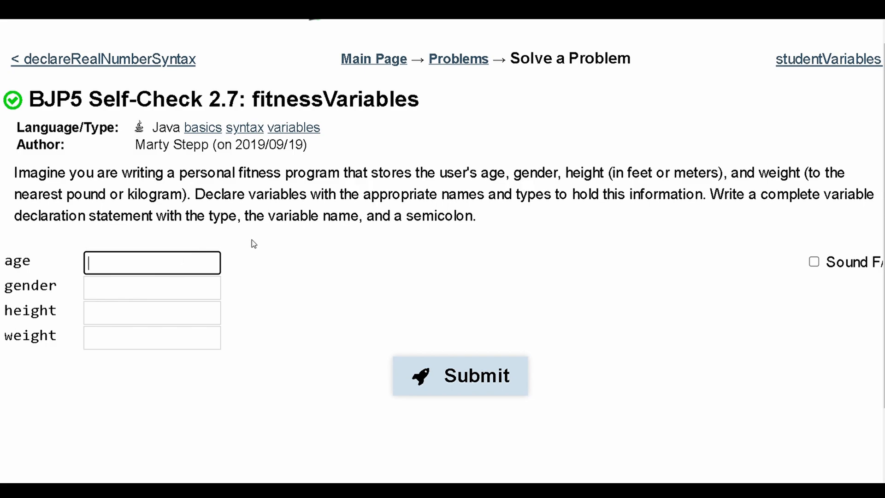
pyautogui.moveTo(299, 241)
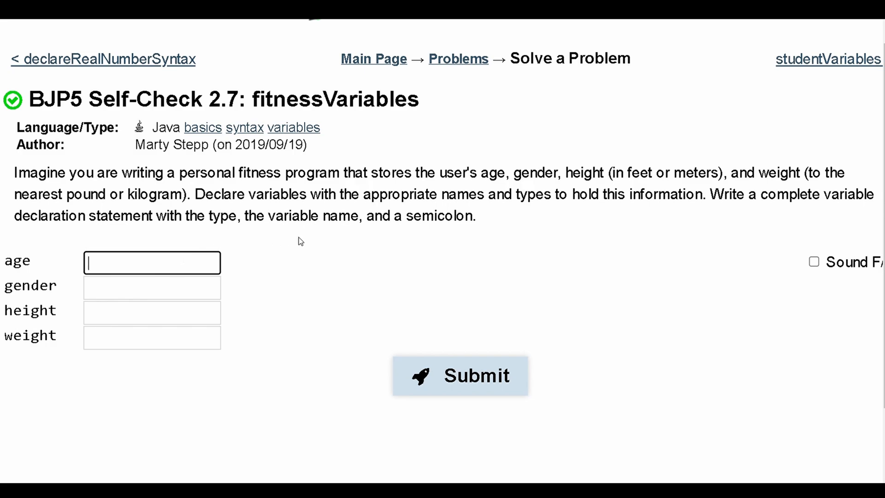
pyautogui.moveTo(173, 258)
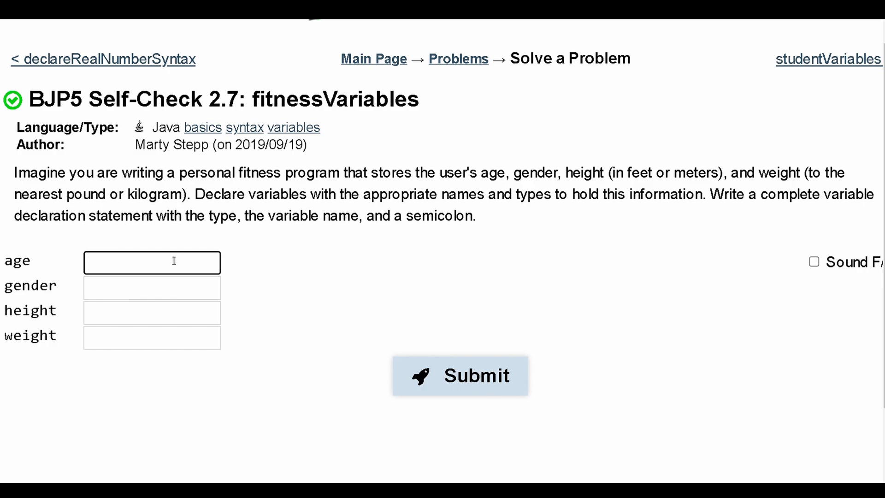
# Step: Enter the declaration "int age;" as the age answer
pyautogui.write('int a')
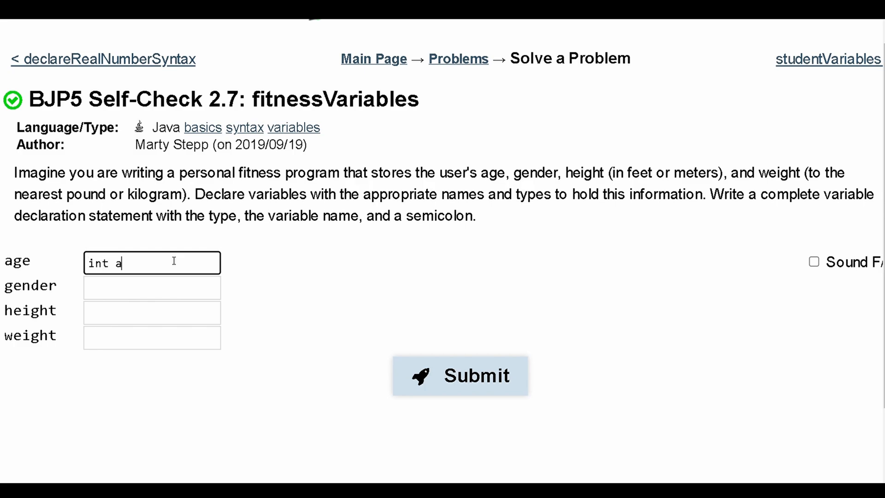
pyautogui.write('ge')
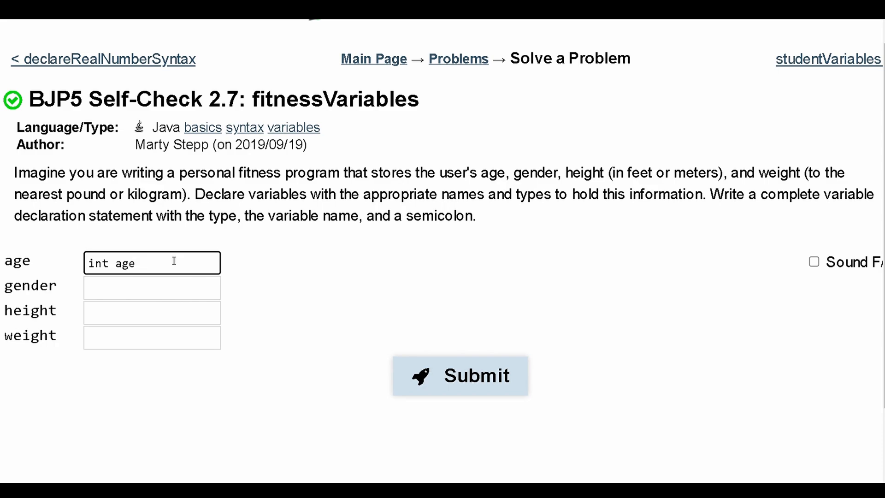
pyautogui.write(';')
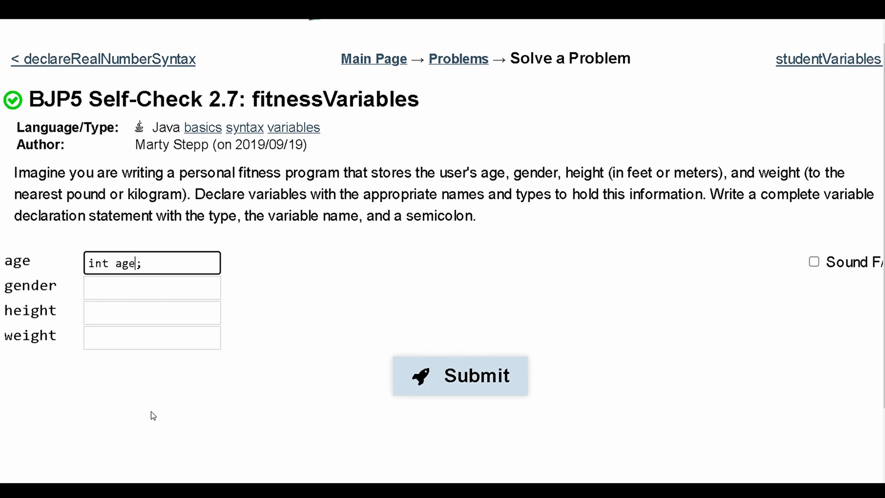
pyautogui.click(151, 287)
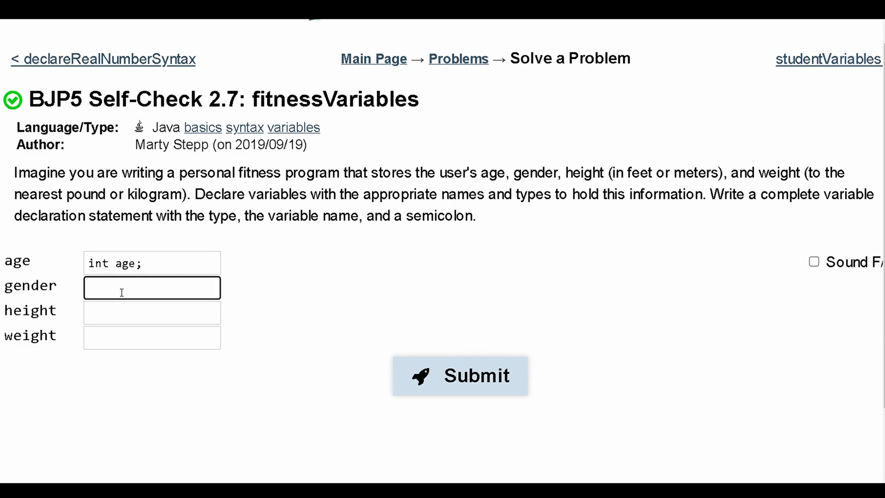
# Step: Enter "String gender;" and "double height;" as the gender and height answers
pyautogui.write('String gender;')
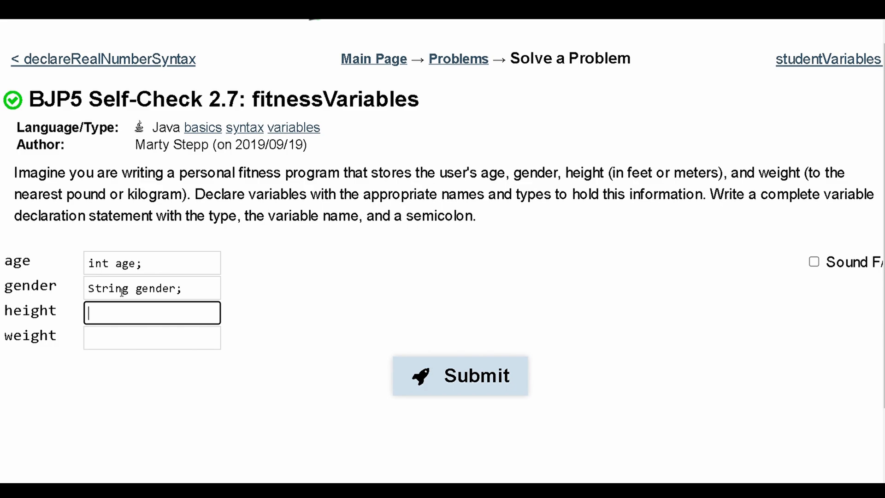
pyautogui.write('double')
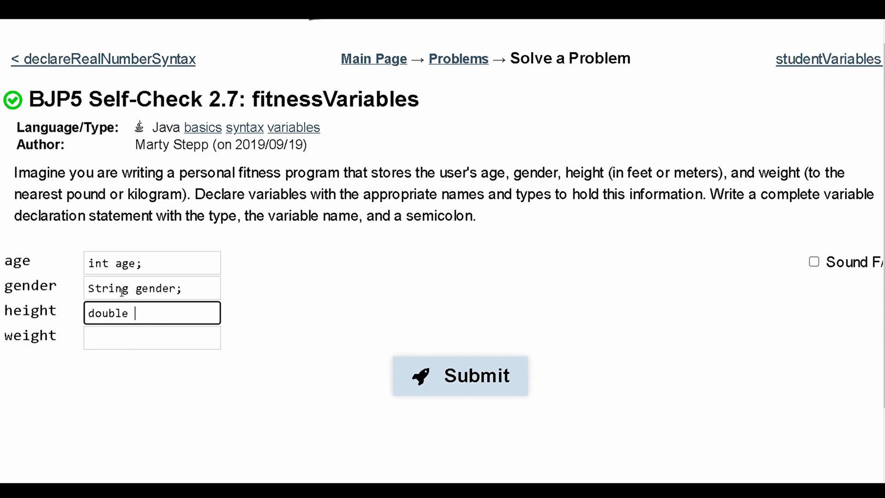
pyautogui.write('height;')
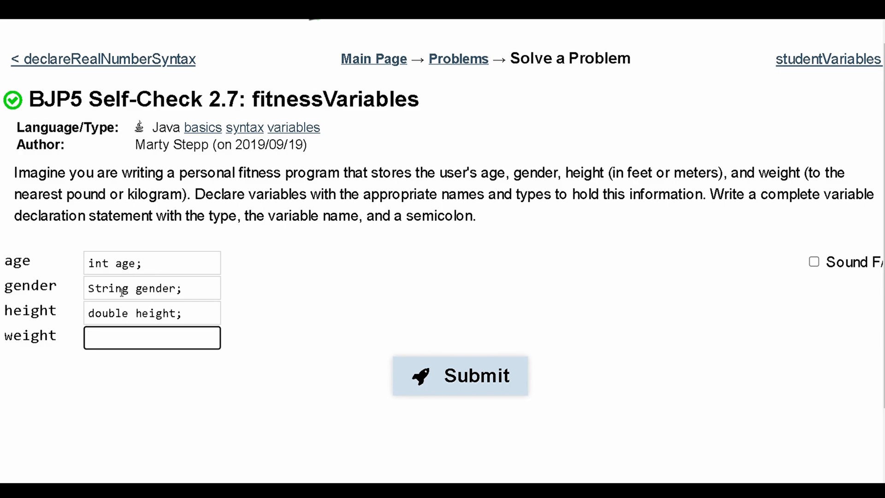
# Step: Enter "int weight;" as the weight answer and submit, passing 4 of 4 tests
pyautogui.write('int weigh')
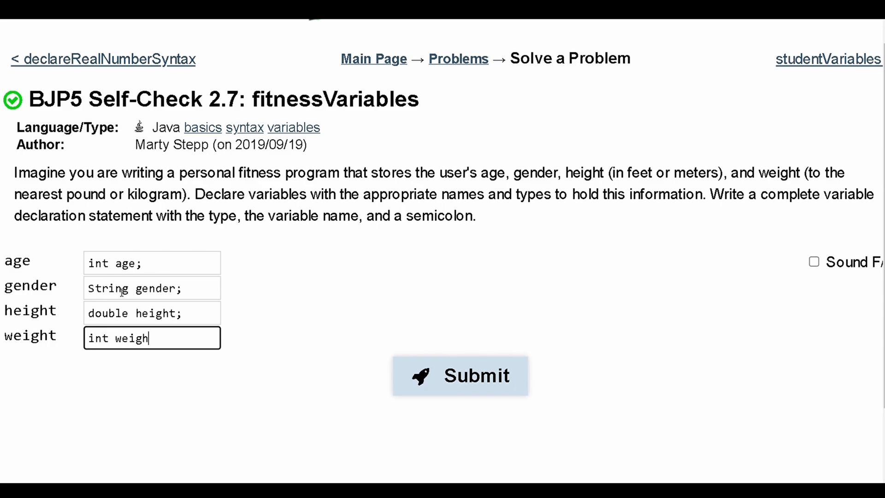
pyautogui.click(459, 375)
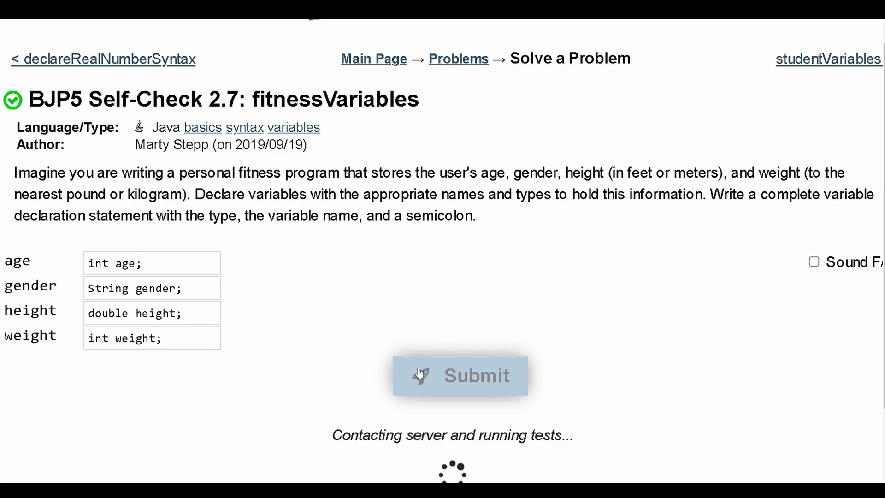
pyautogui.click(460, 375)
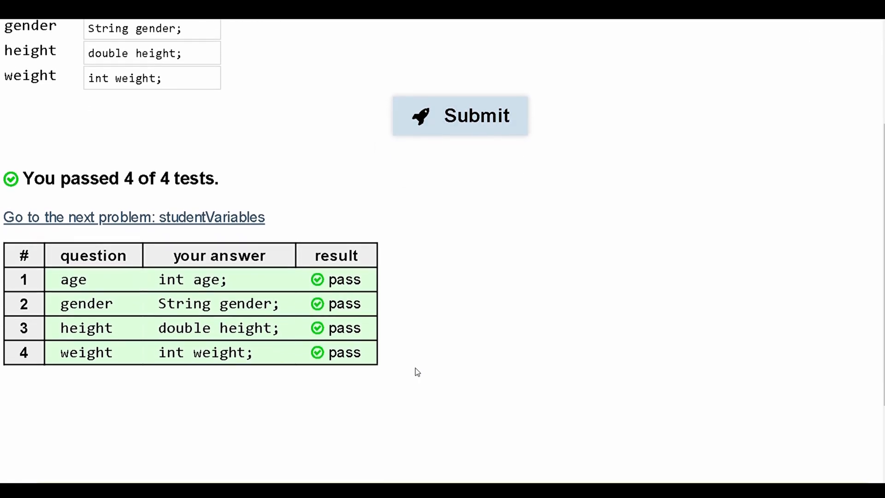